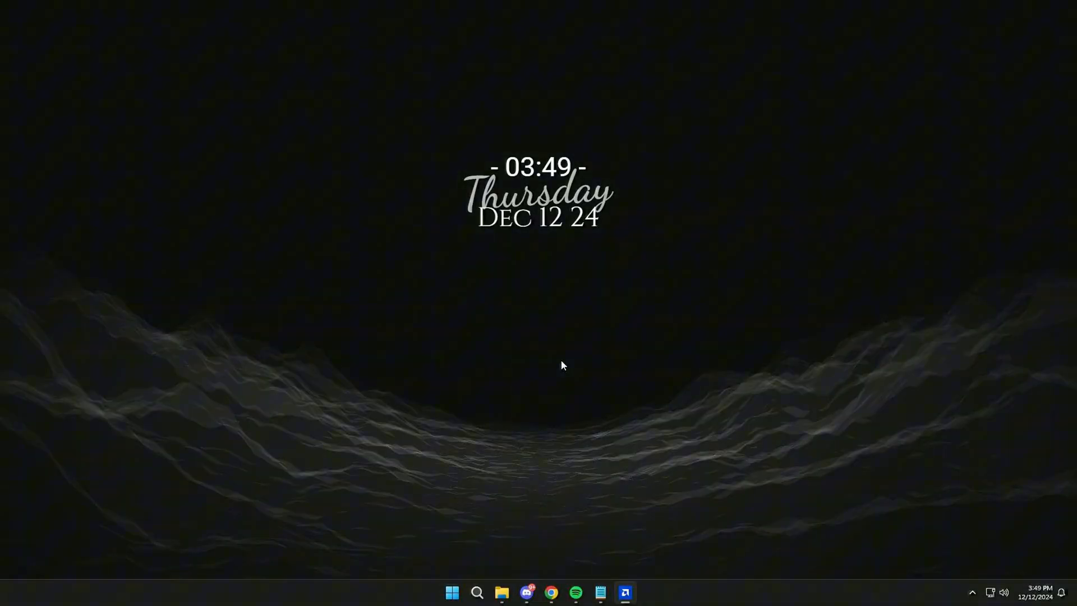
Use taskbar search to find 'control Panel' as the best match
{"action": "left_click", "coordinate": [632, 446]}
{"action": "type", "text": "contr"}
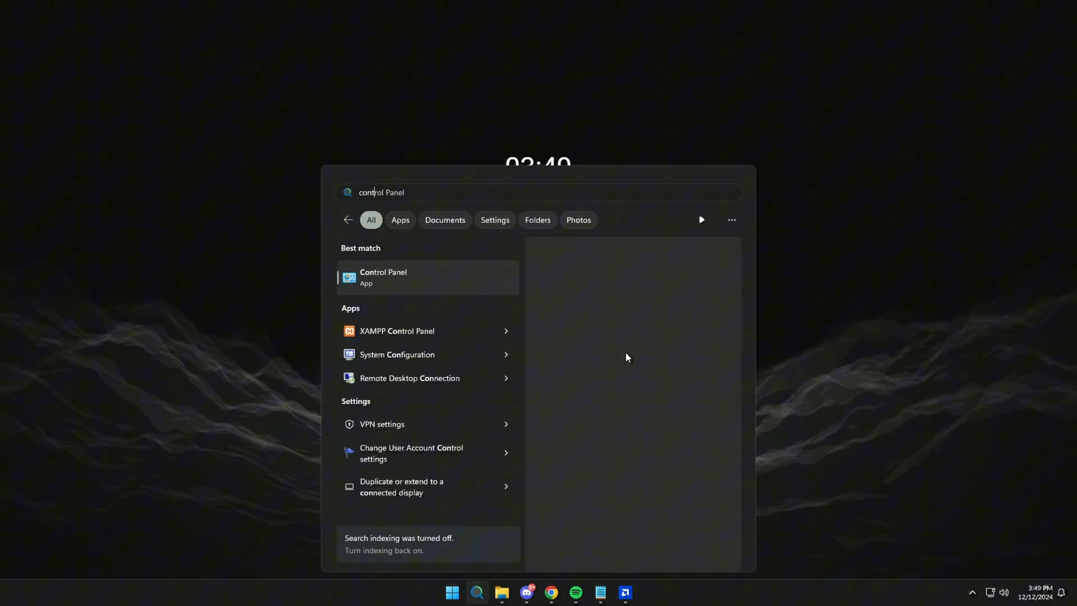
Launch Control Panel and go through System and Security to the System About page
{"action": "left_click", "coordinate": [383, 277]}
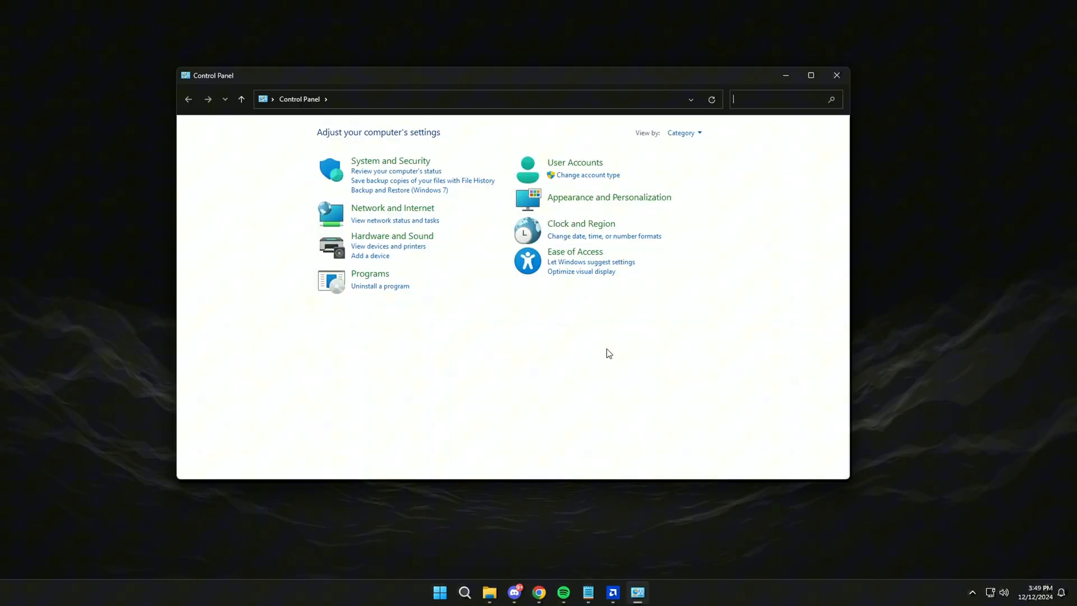
{"action": "left_click", "coordinate": [390, 160]}
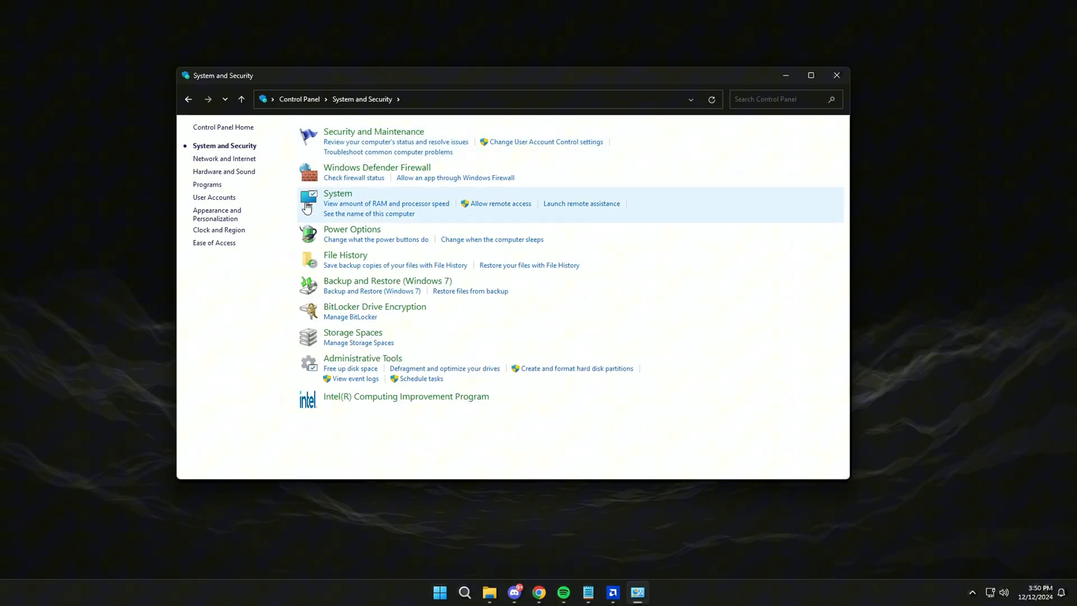
{"action": "left_click", "coordinate": [337, 193]}
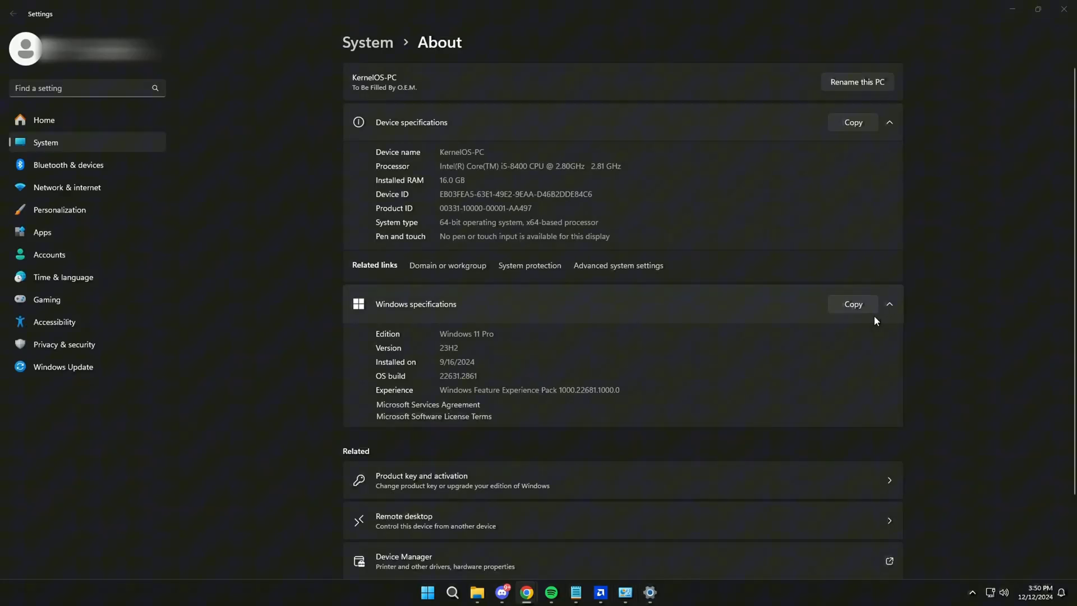
Open Advanced system settings and the Performance Options Advanced tab showing 13824 MB paging size
{"action": "left_click", "coordinate": [617, 266]}
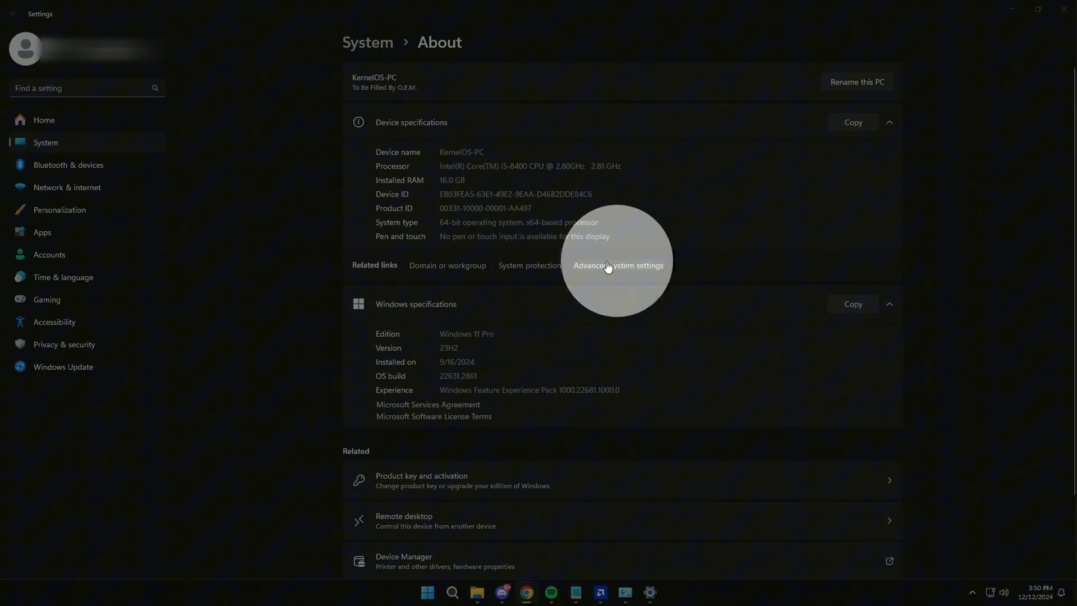
{"action": "mouse_move", "coordinate": [1023, 78]}
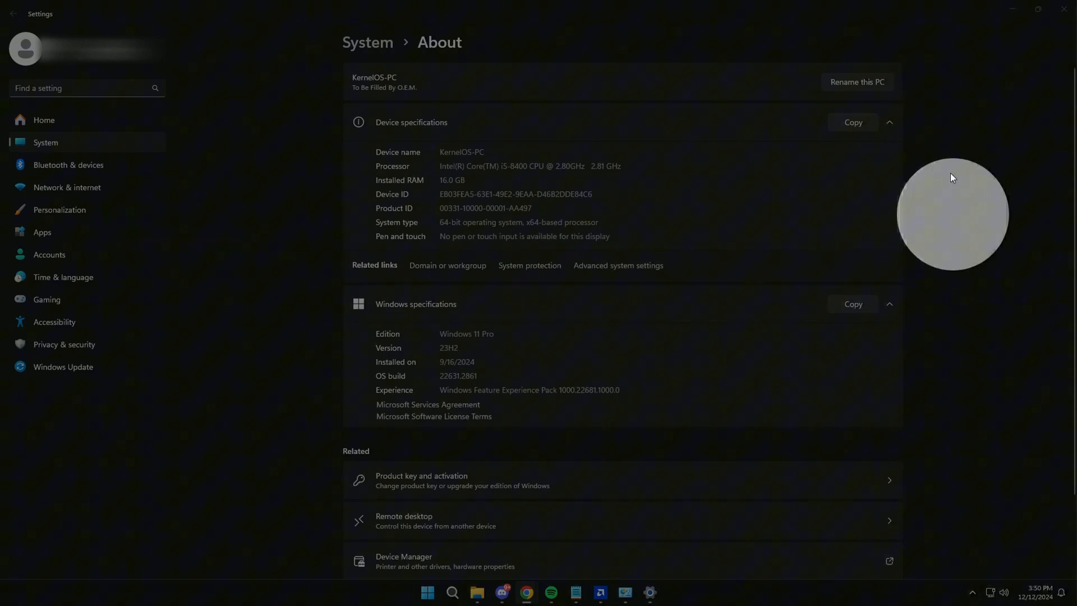
{"action": "left_click", "coordinate": [617, 265]}
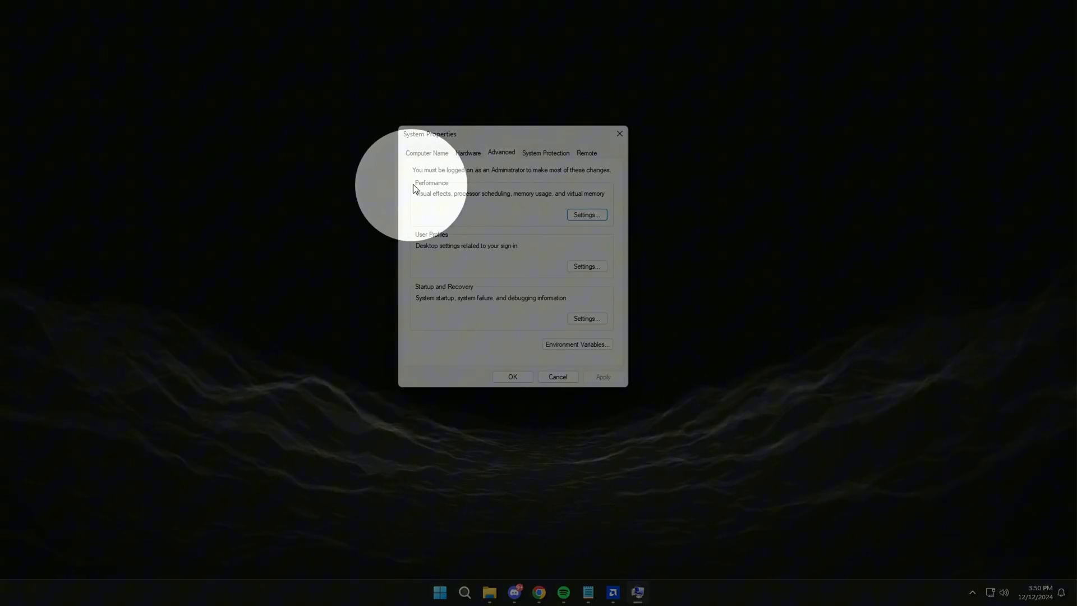
{"action": "left_click", "coordinate": [586, 214]}
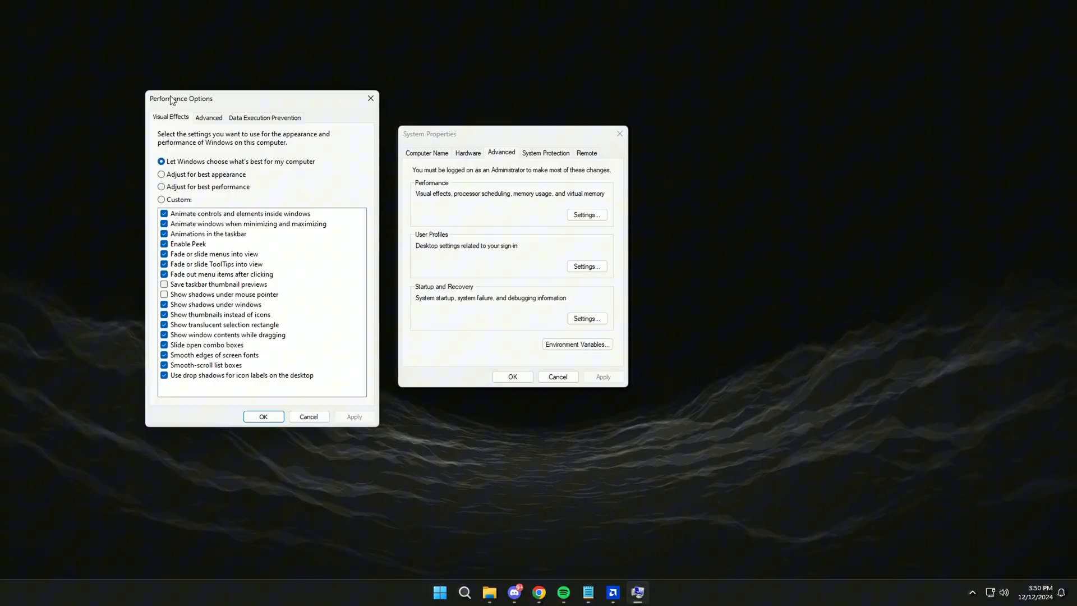
{"action": "left_click", "coordinate": [208, 117]}
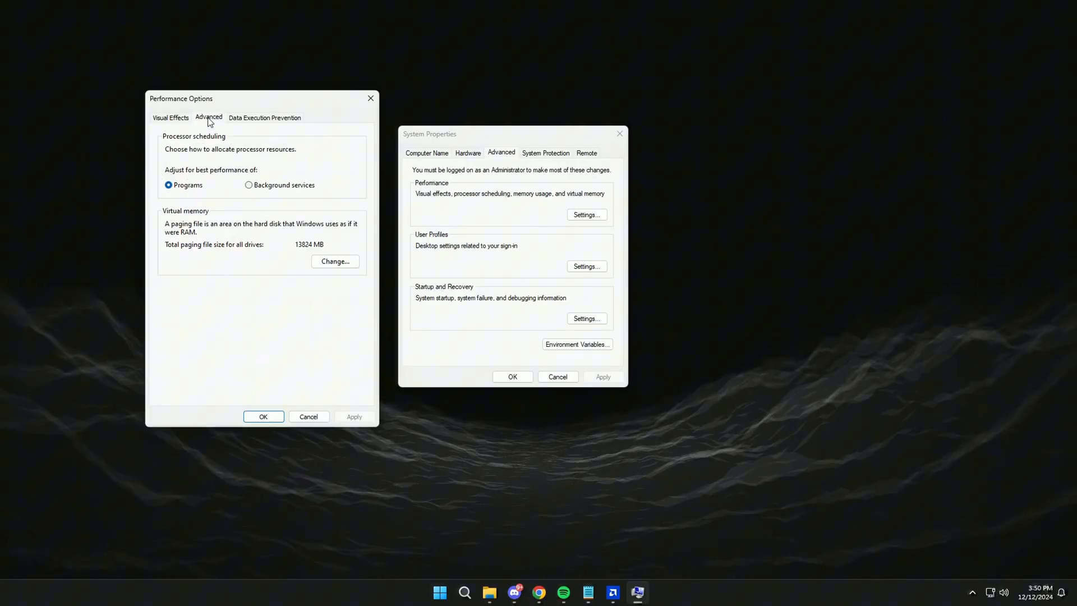
{"action": "mouse_move", "coordinate": [337, 245]}
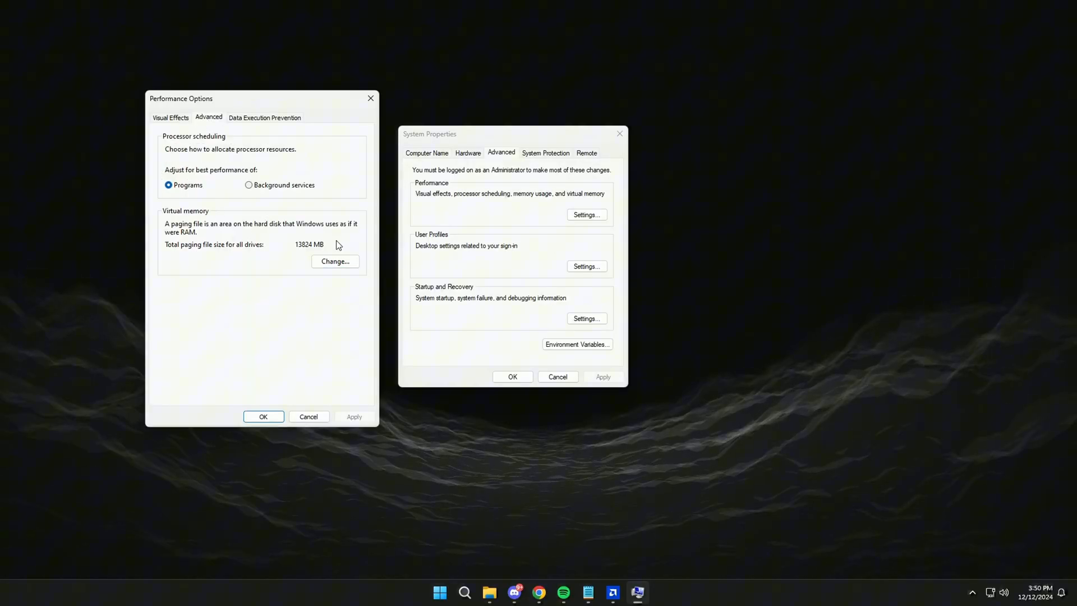
Turn off automatic paging file management and give C: a custom size of 4096
{"action": "left_click", "coordinate": [335, 261]}
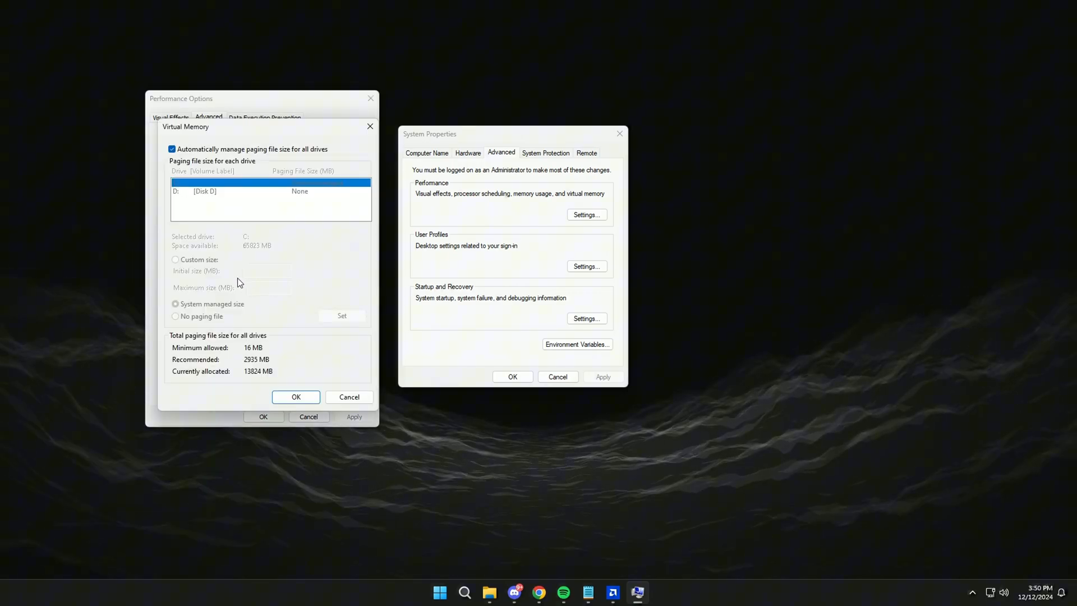
{"action": "mouse_move", "coordinate": [181, 177]}
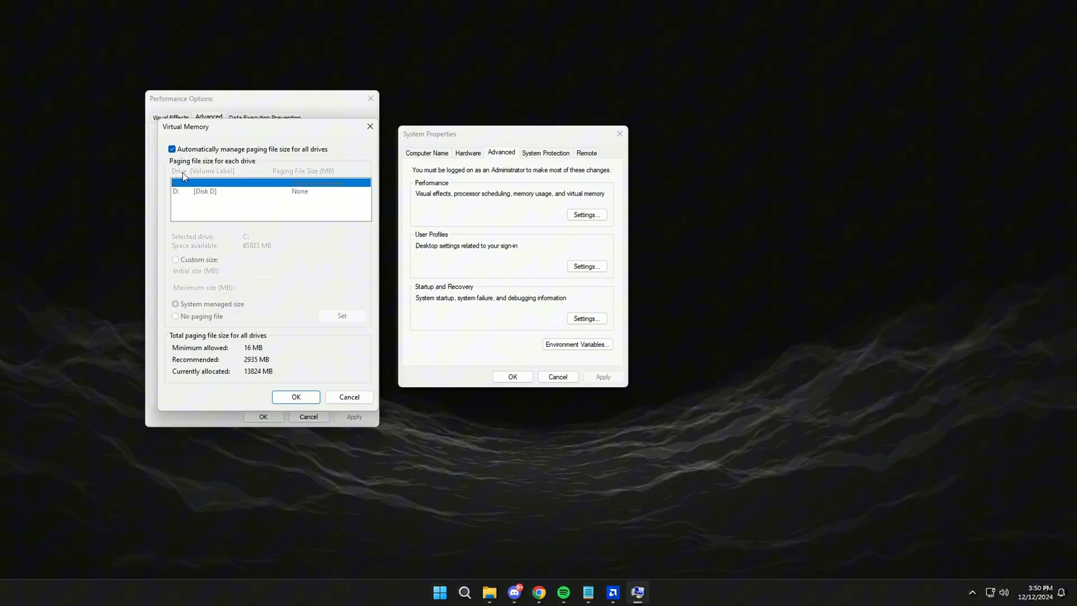
{"action": "left_click", "coordinate": [172, 149]}
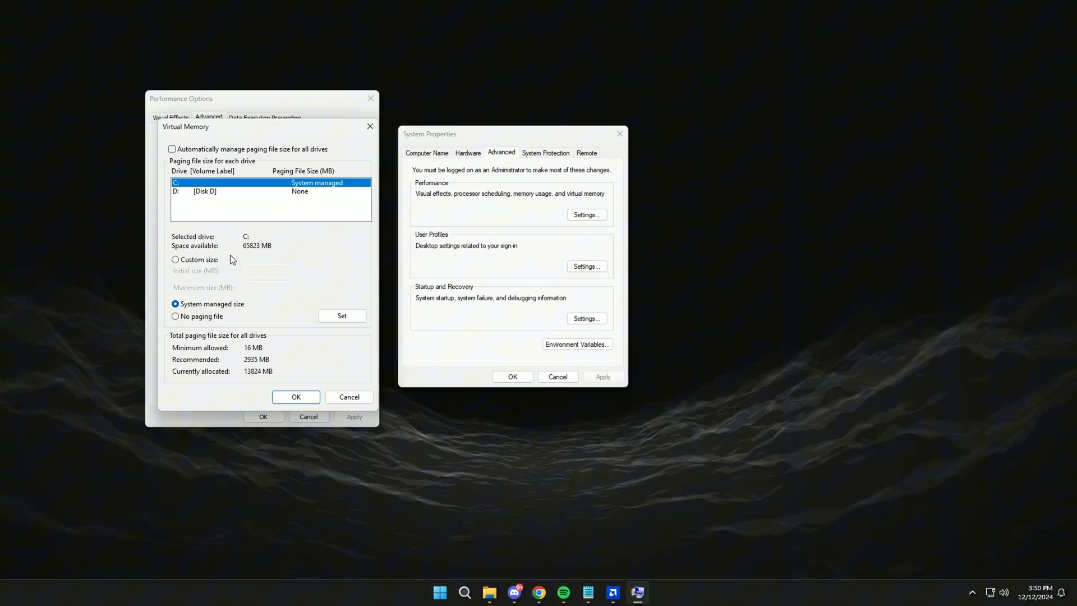
{"action": "mouse_move", "coordinate": [203, 189]}
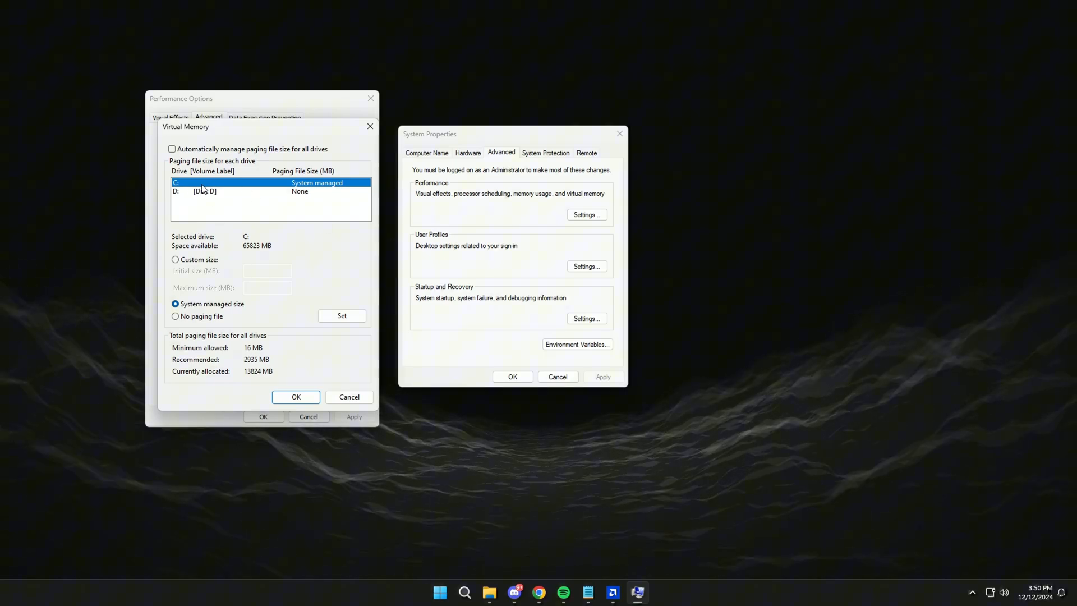
{"action": "left_click", "coordinate": [175, 259]}
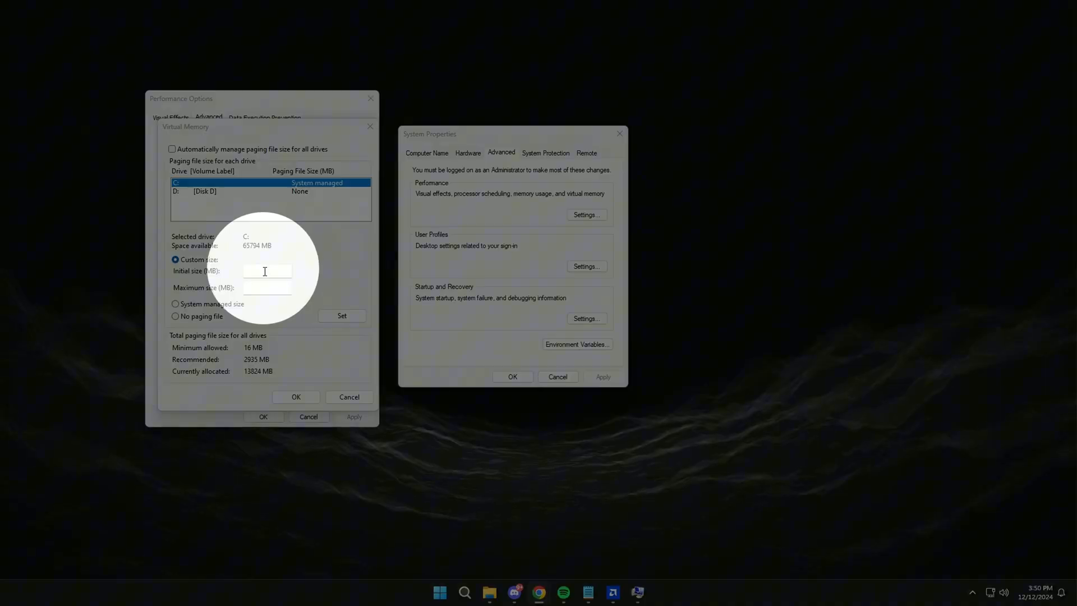
{"action": "type", "text": "4096"}
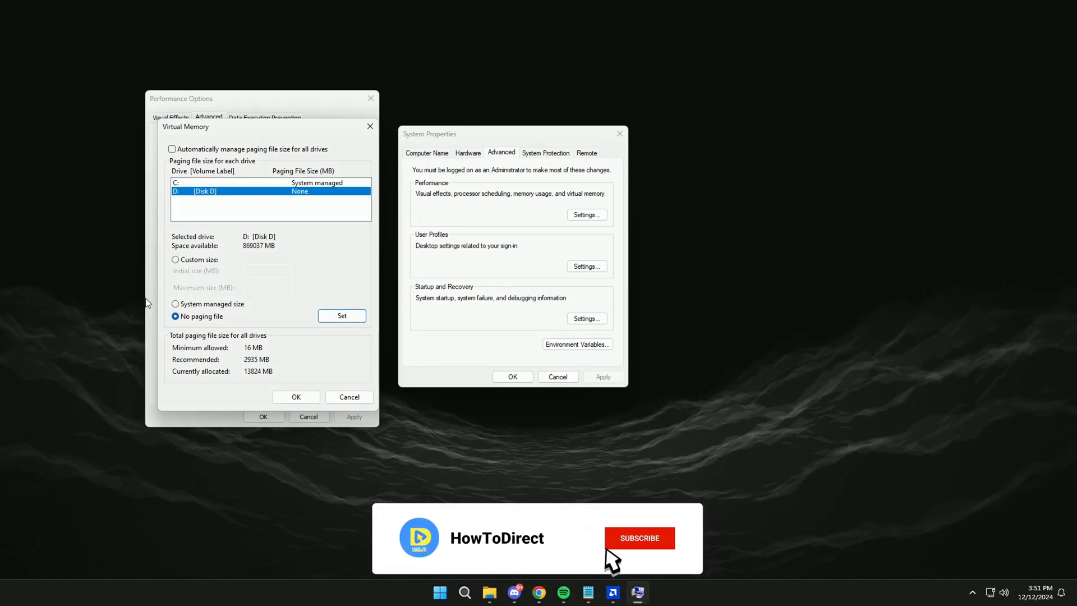
Set D: to no paging file, confirm the changes, and acknowledge the restart notice
{"action": "left_click", "coordinate": [639, 538]}
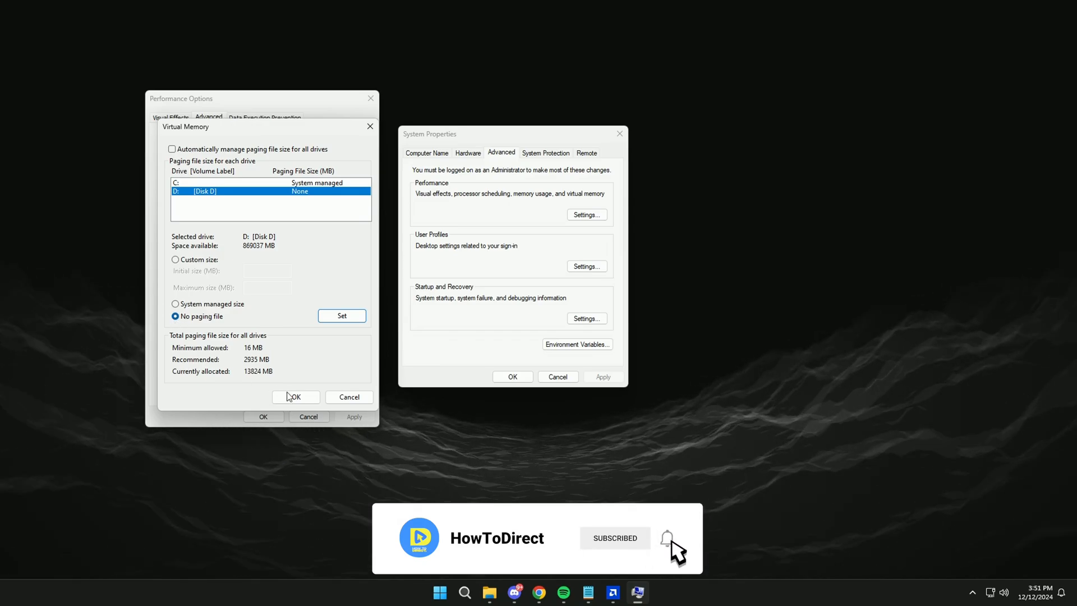
{"action": "left_click", "coordinate": [295, 396]}
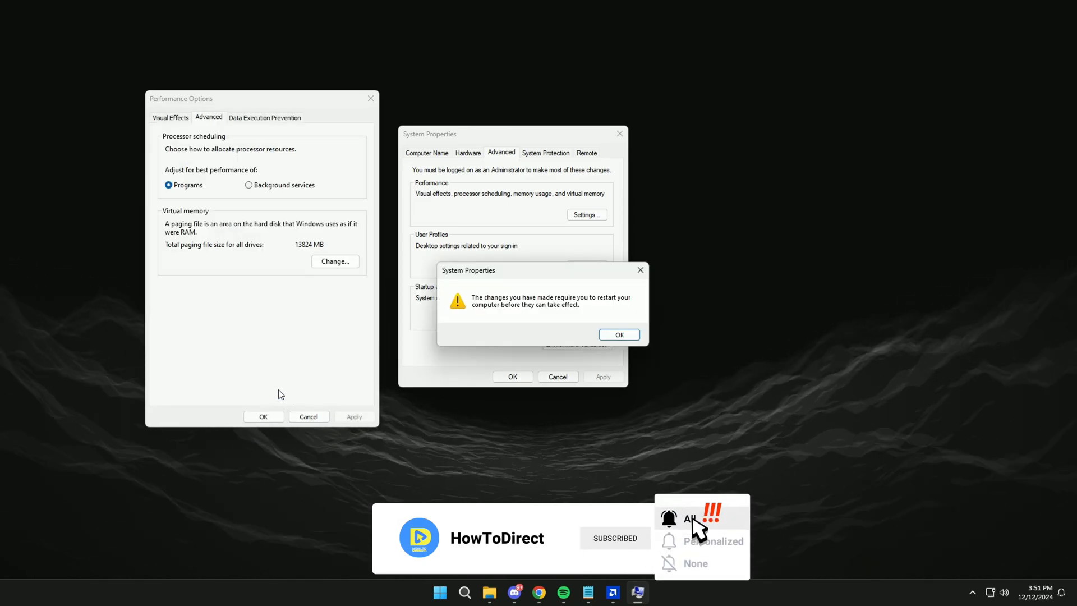
{"action": "left_click", "coordinate": [451, 591]}
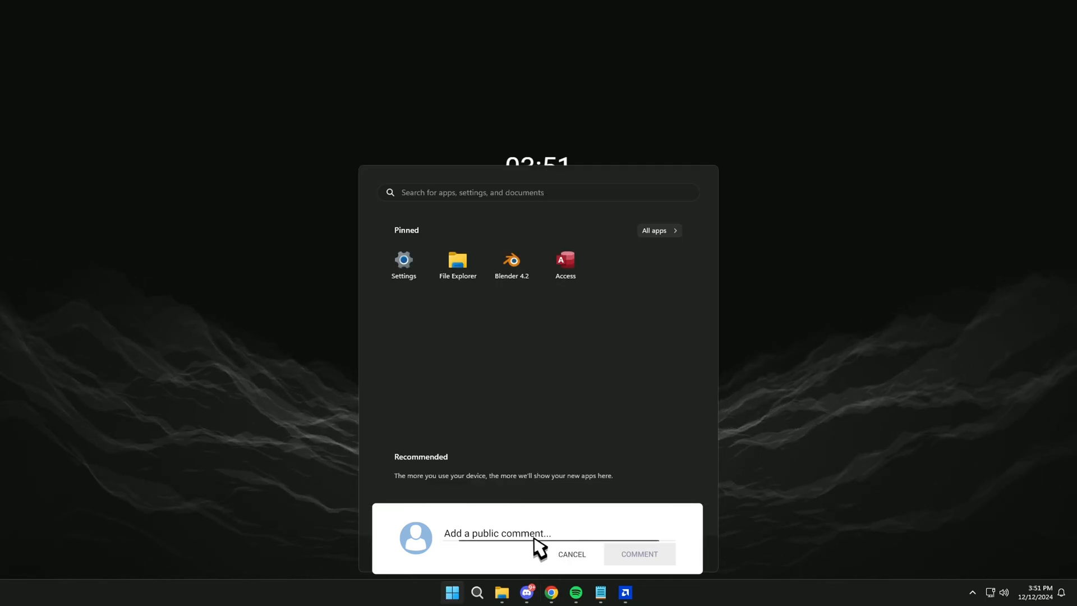
{"action": "left_click", "coordinate": [638, 553]}
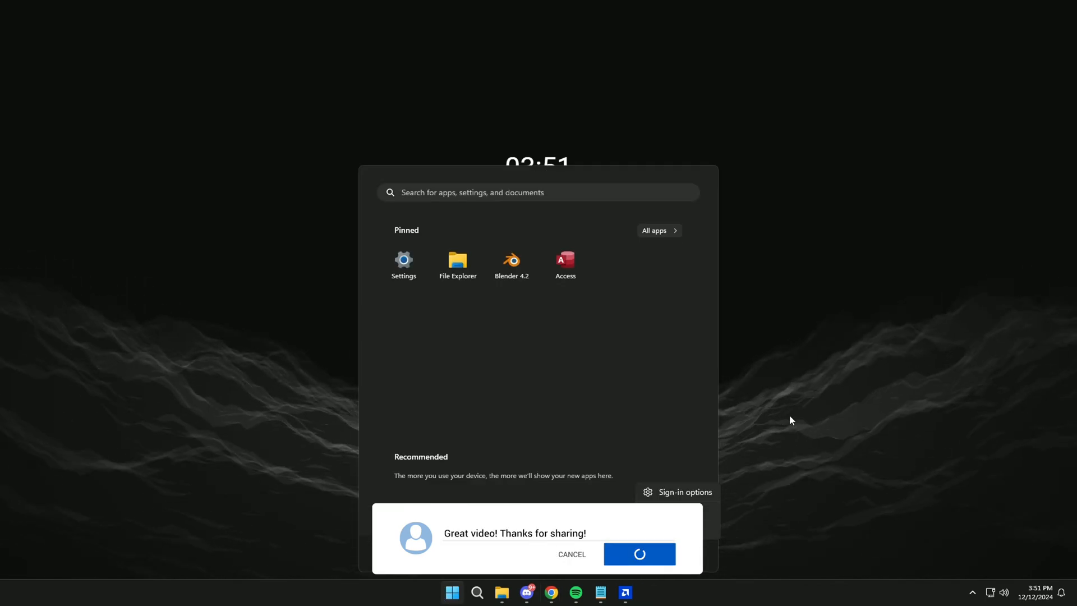